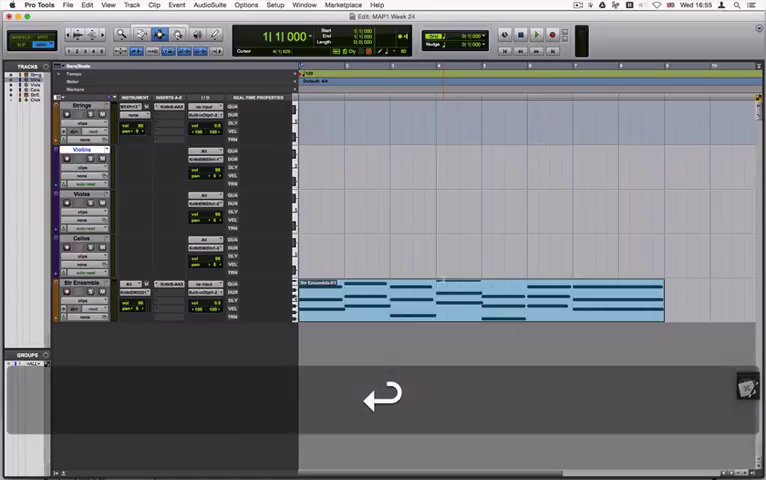
# Step: Audition the string ensemble chords with a short playback pass
pyautogui.click(536, 34)
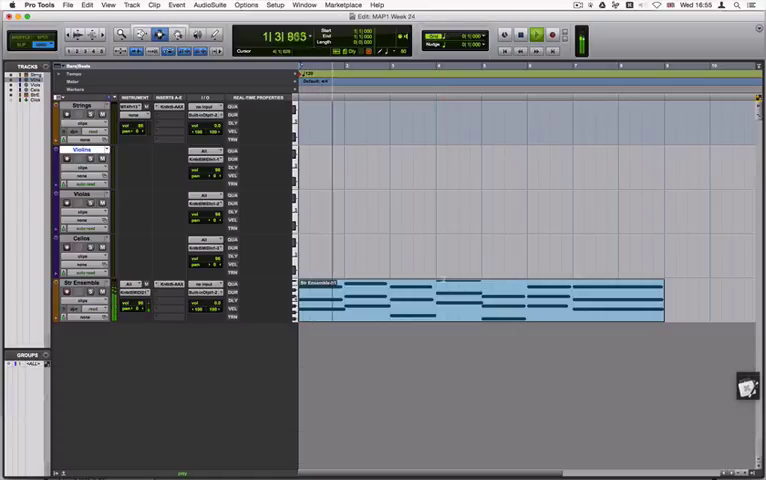
pyautogui.press('space')
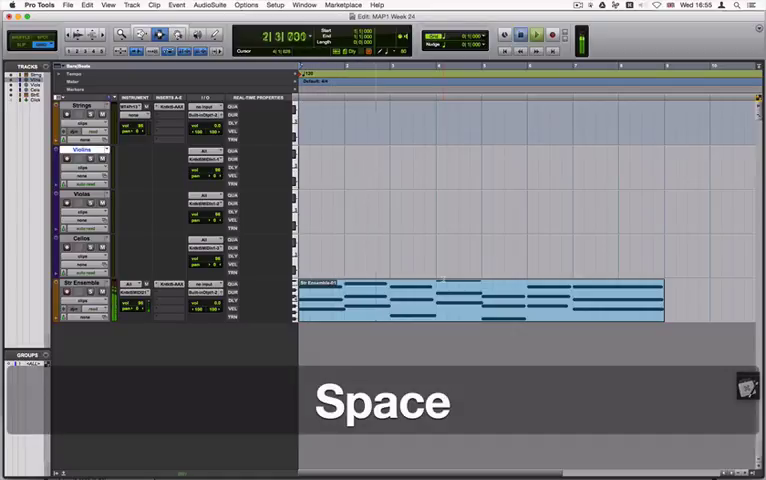
pyautogui.press('space')
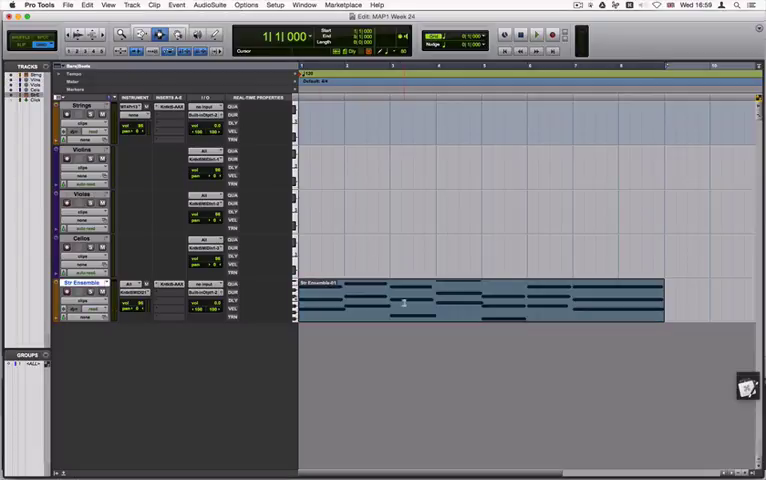
# Step: Open the ensemble clip in the MIDI Editor, select the top voice's notes and copy them
pyautogui.doubleClick(480, 296)
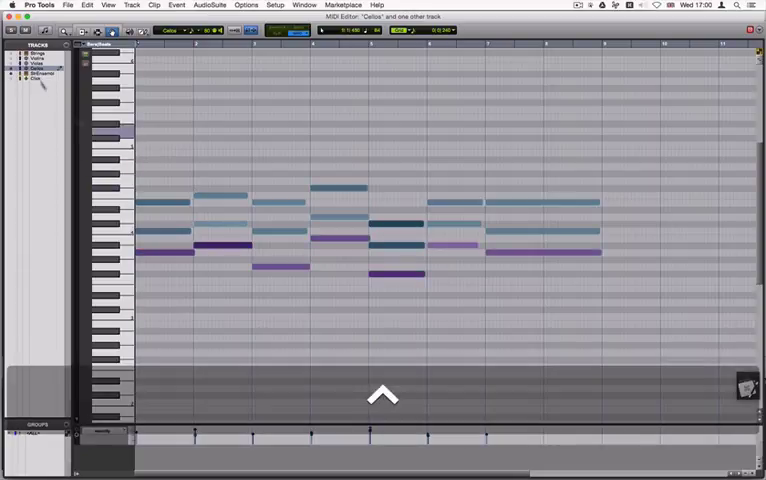
pyautogui.click(384, 392)
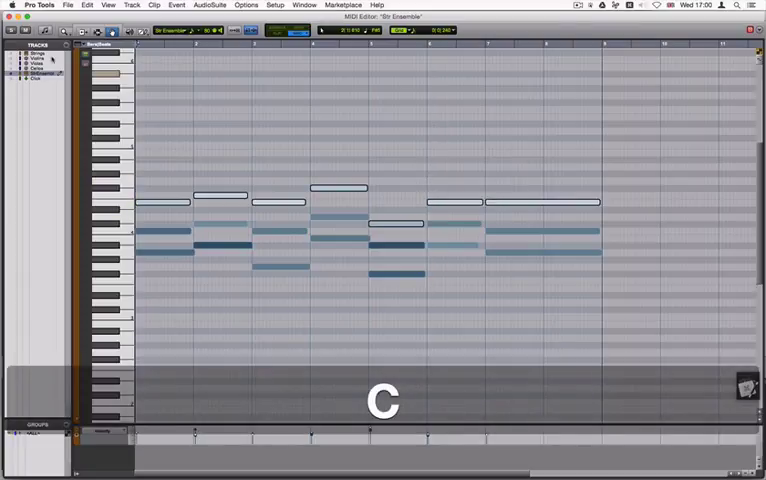
pyautogui.press('v')
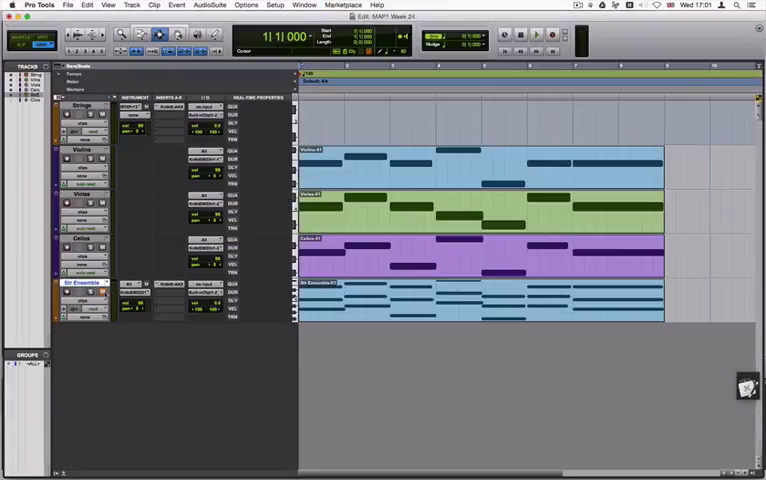
# Step: Toggle back to the MIDI Editor showing the Str Ensemble notes with Cmd+=
pyautogui.press('cmd+=')
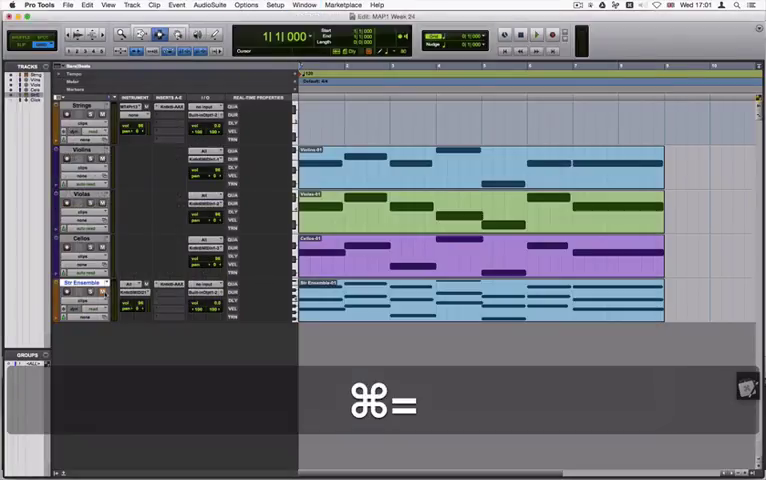
pyautogui.press('cmd+=')
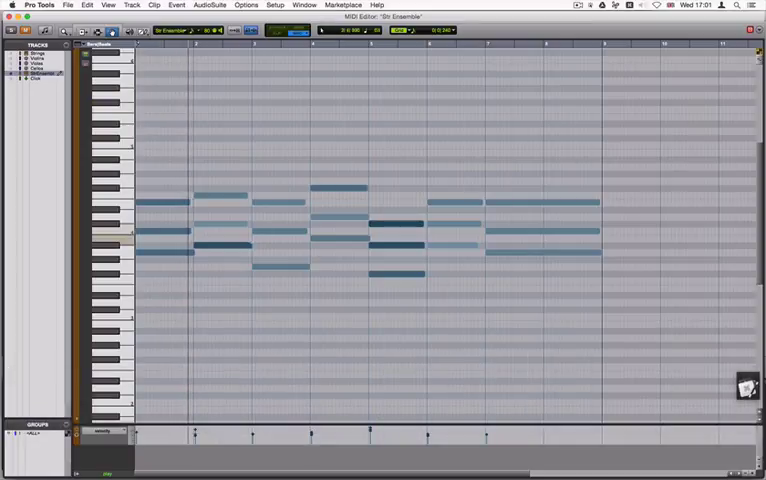
pyautogui.press('space')
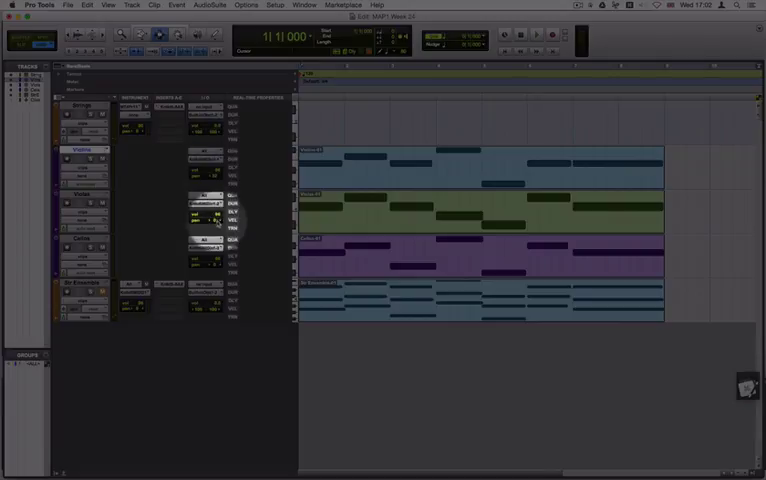
# Step: Select the Str Ensemble track ready for the Duplicate Tracks dialog
pyautogui.click(212, 220)
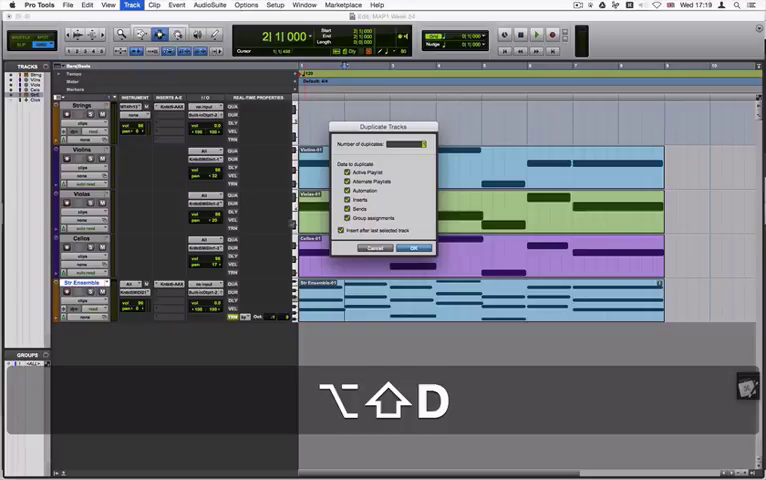
# Step: Confirm the Duplicate Tracks dialog to copy Str Ensemble, then audition the result with playback
pyautogui.click(412, 248)
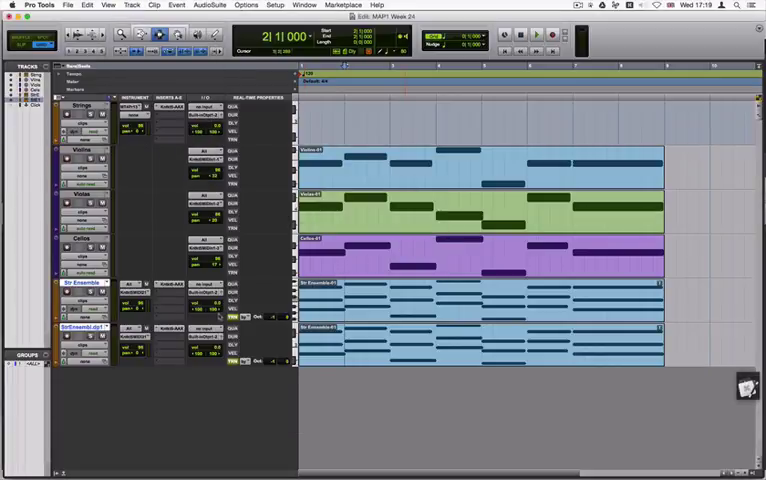
pyautogui.press('ctrl+z')
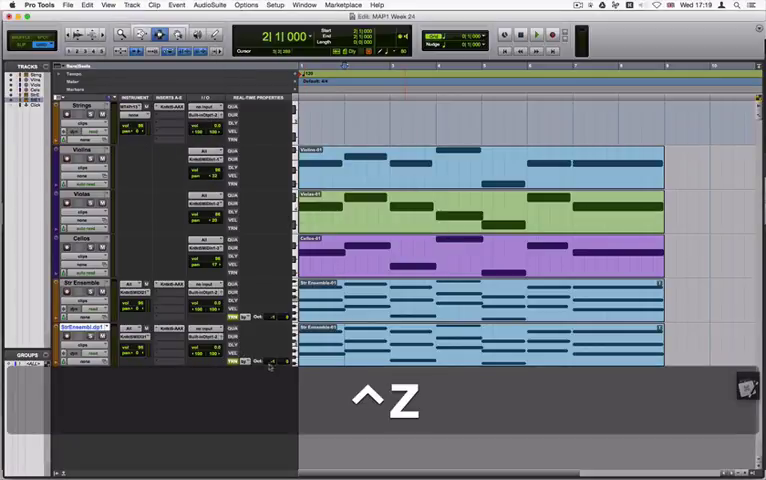
pyautogui.press('ctrl+z')
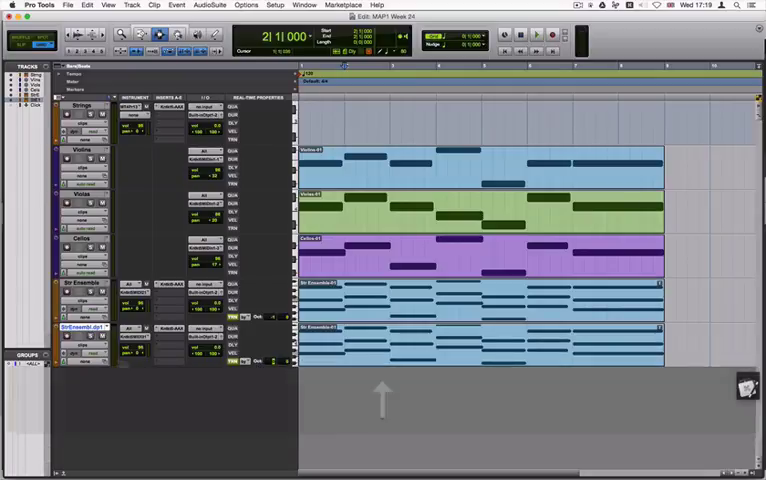
pyautogui.press('space')
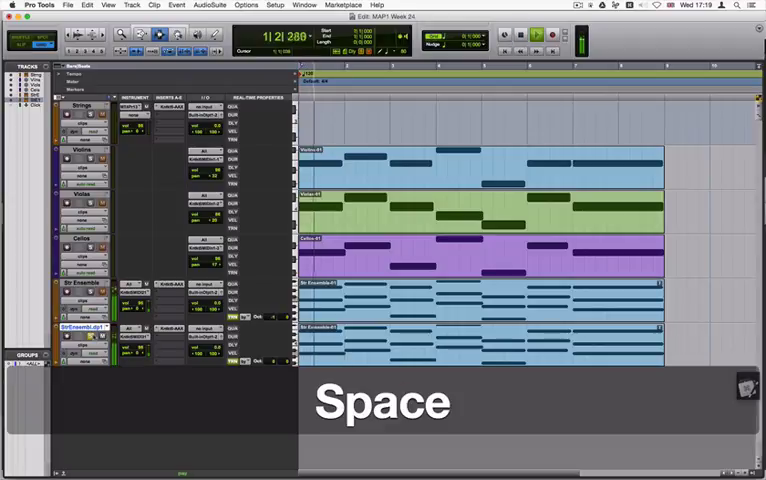
pyautogui.press('space')
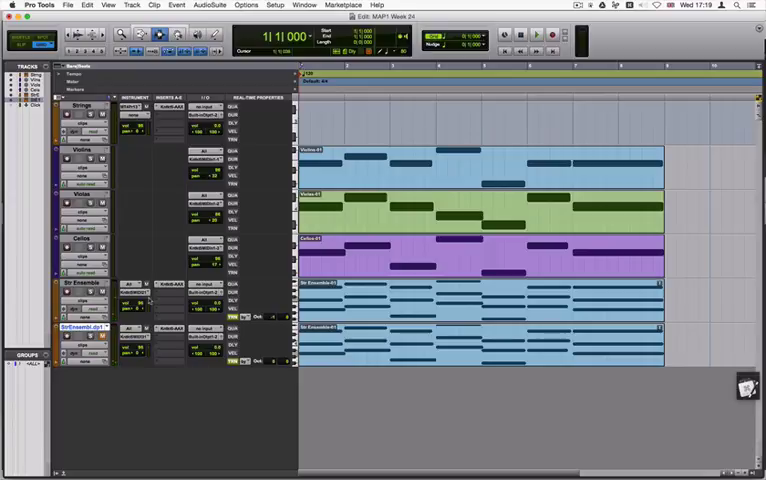
pyautogui.click(536, 36)
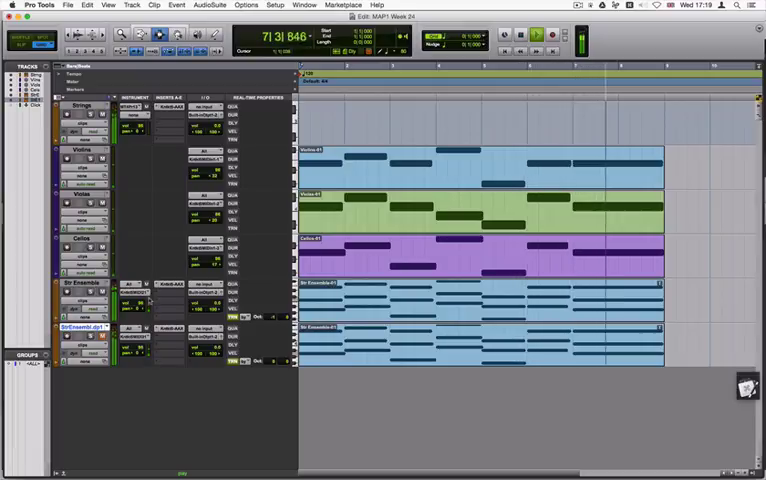
pyautogui.press('space')
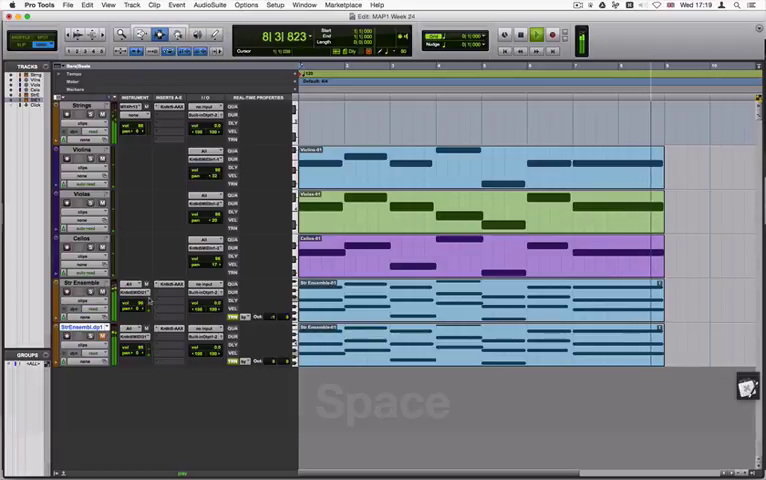